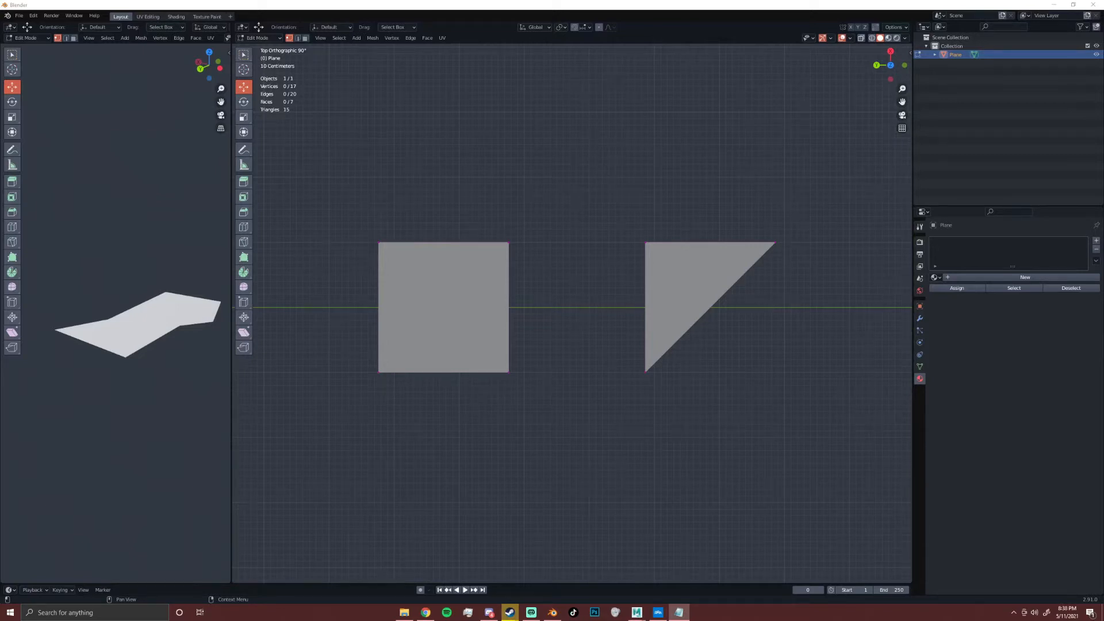
Select the triangular face of the n-gon plane and place a point across it
{"action": "left_click", "coordinate": [443, 306]}
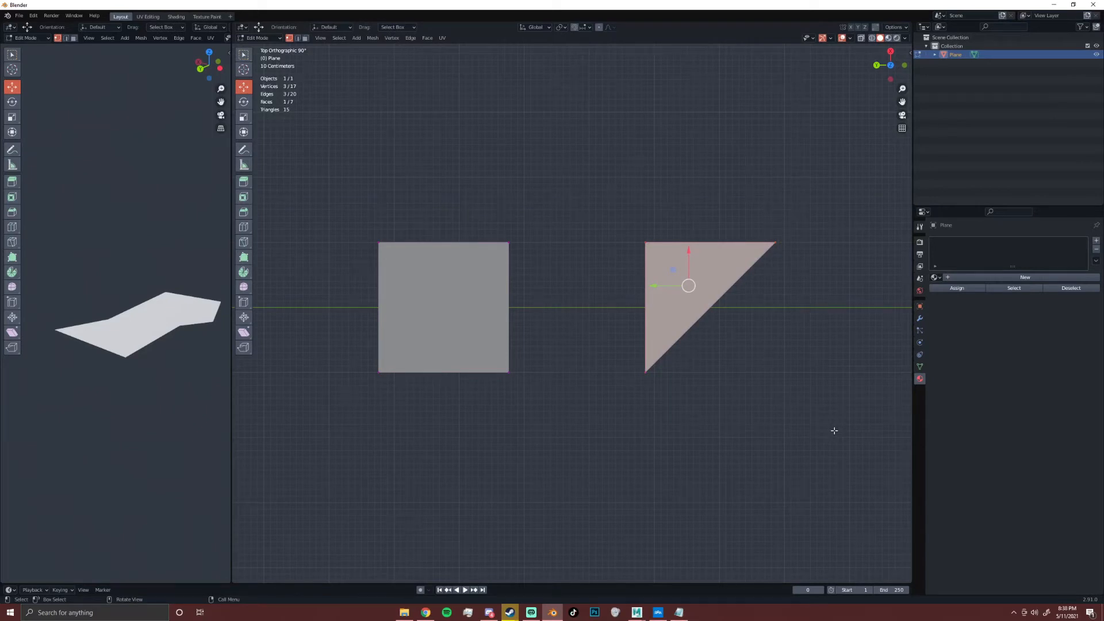
{"action": "left_click", "coordinate": [559, 361]}
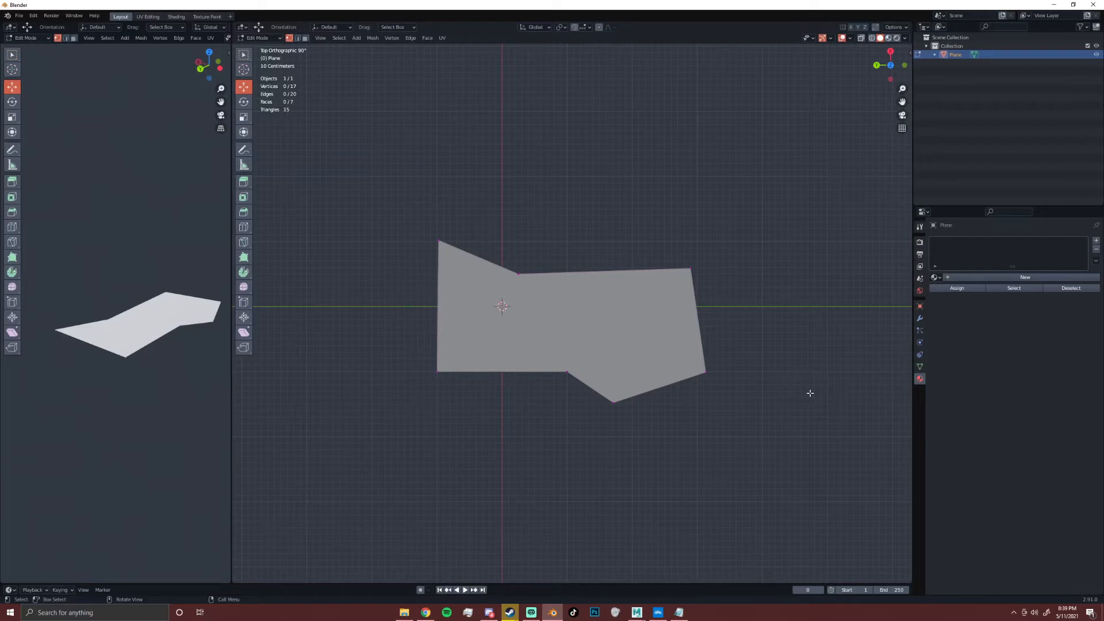
{"action": "mouse_move", "coordinate": [809, 441]}
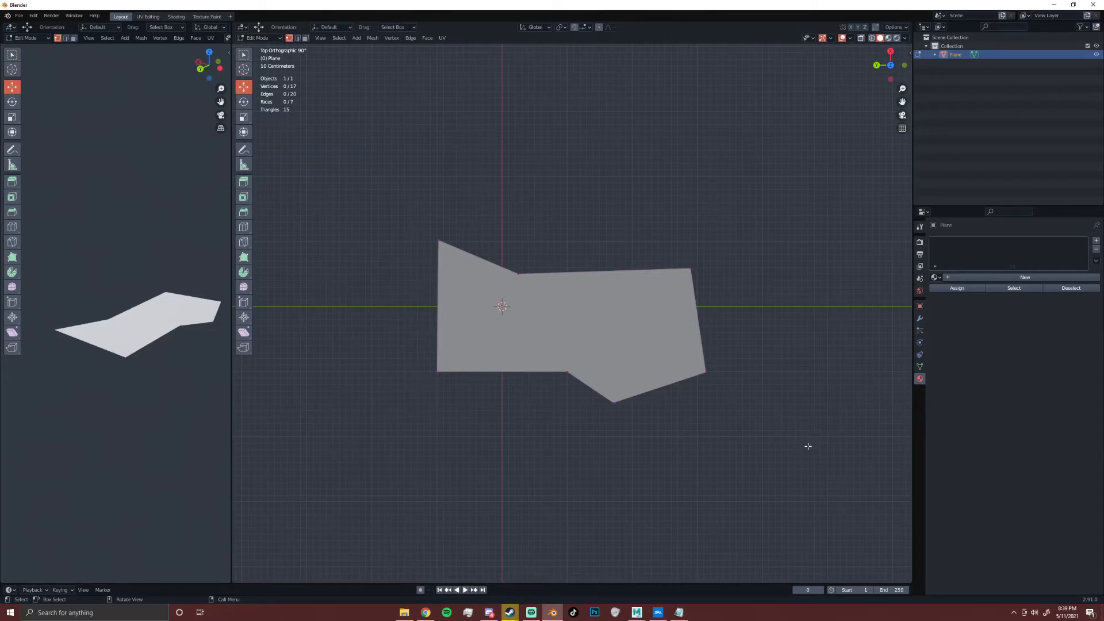
{"action": "mouse_move", "coordinate": [809, 437]}
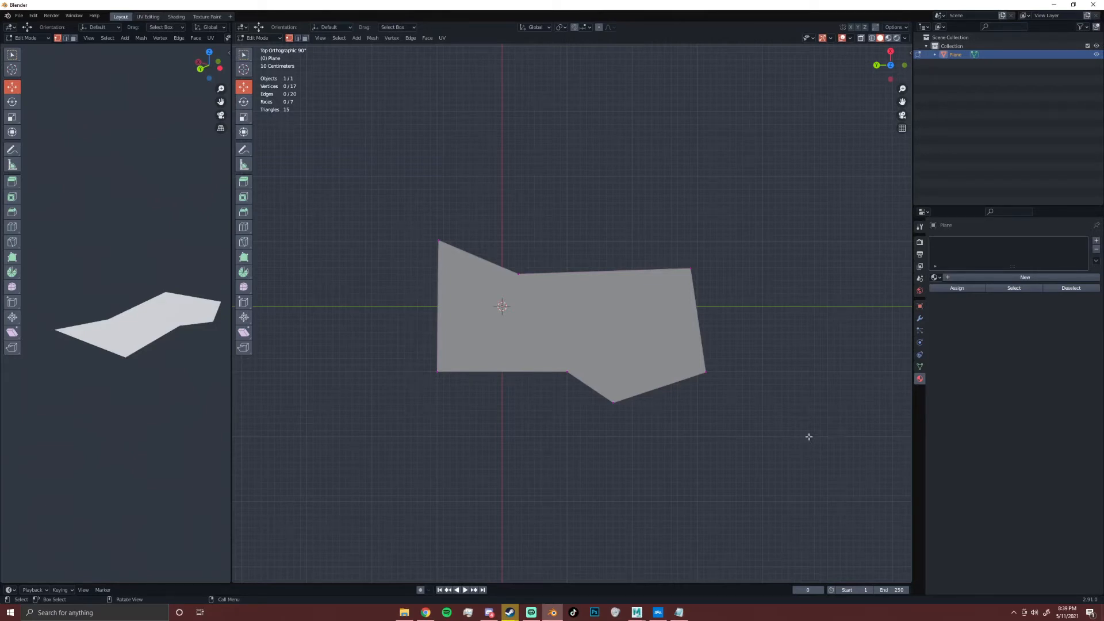
{"action": "mouse_move", "coordinate": [803, 436]}
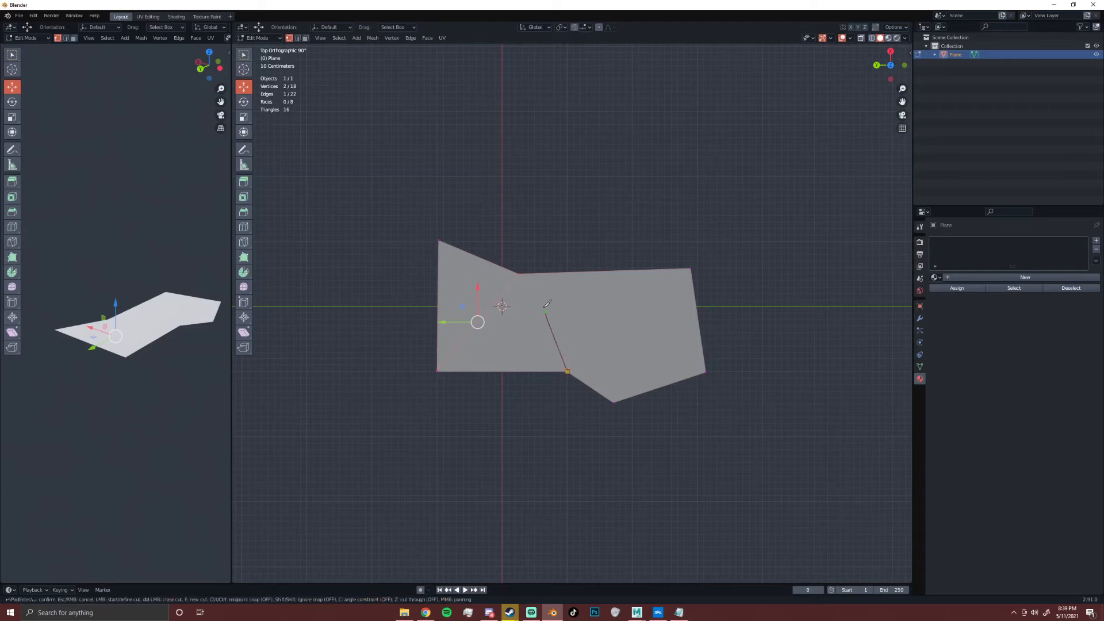
{"action": "mouse_move", "coordinate": [517, 274]}
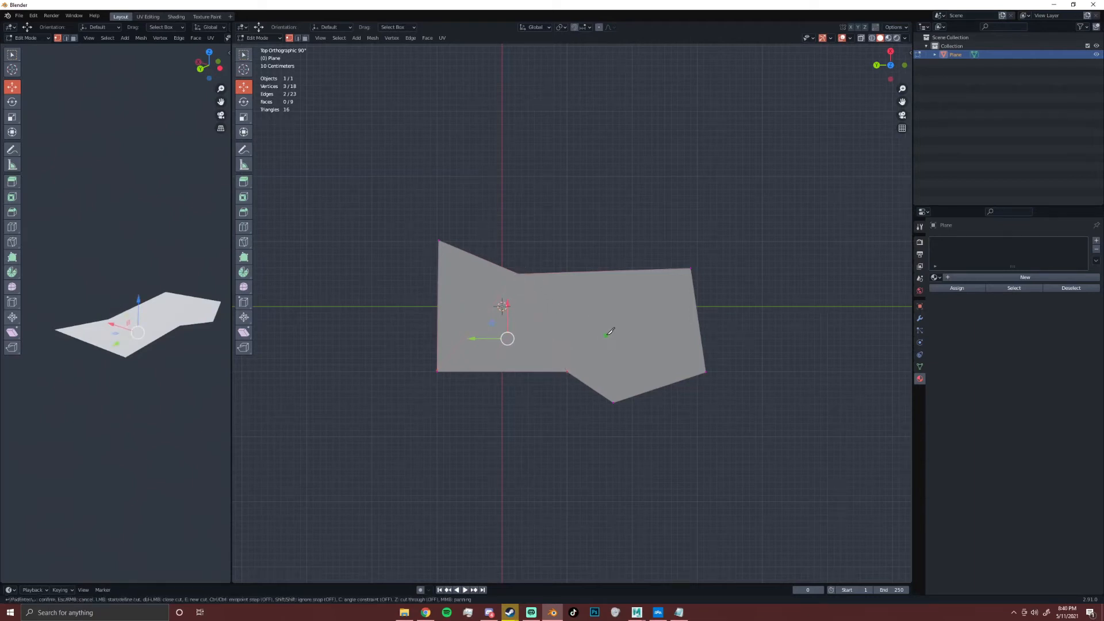
{"action": "mouse_move", "coordinate": [570, 369]}
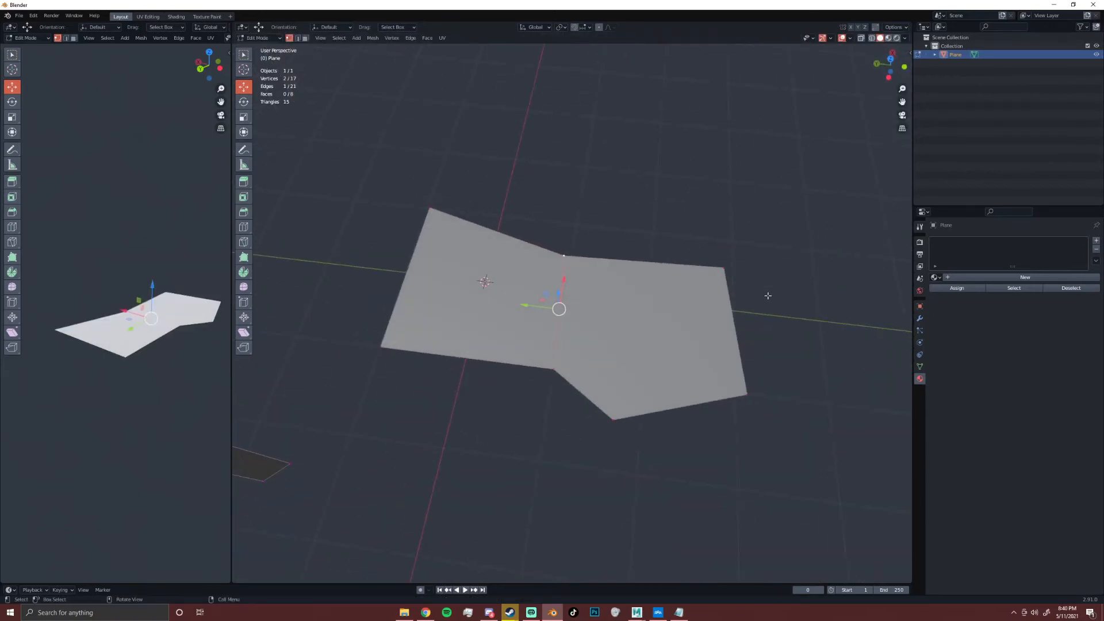
Start Knife cuts from the concave inner corner toward the opposite edge
{"action": "key", "text": "k"}
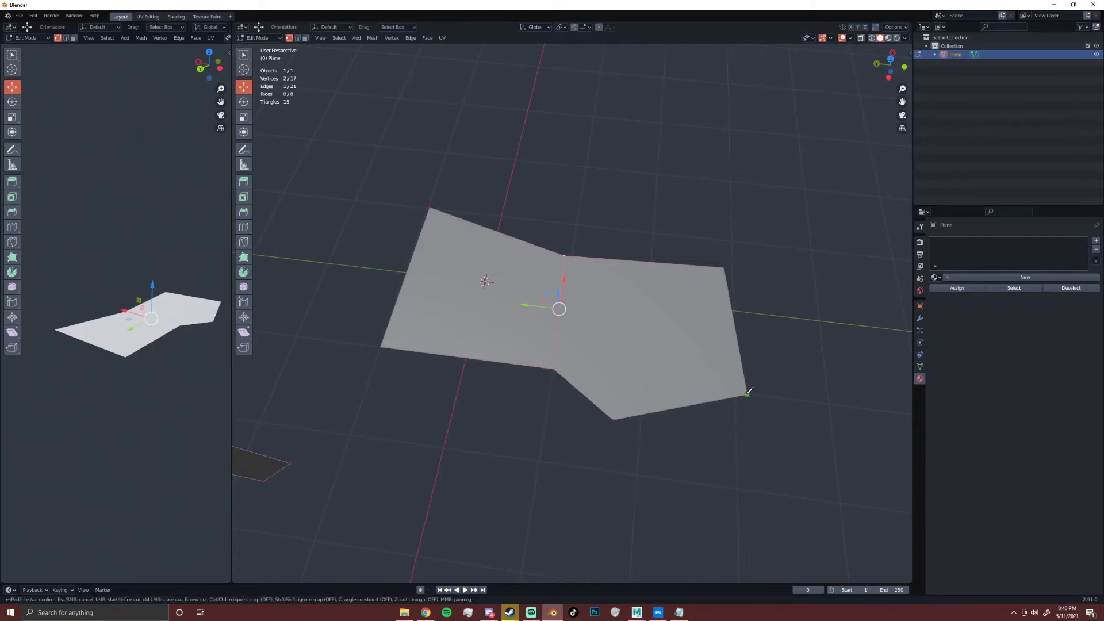
{"action": "mouse_move", "coordinate": [556, 368]}
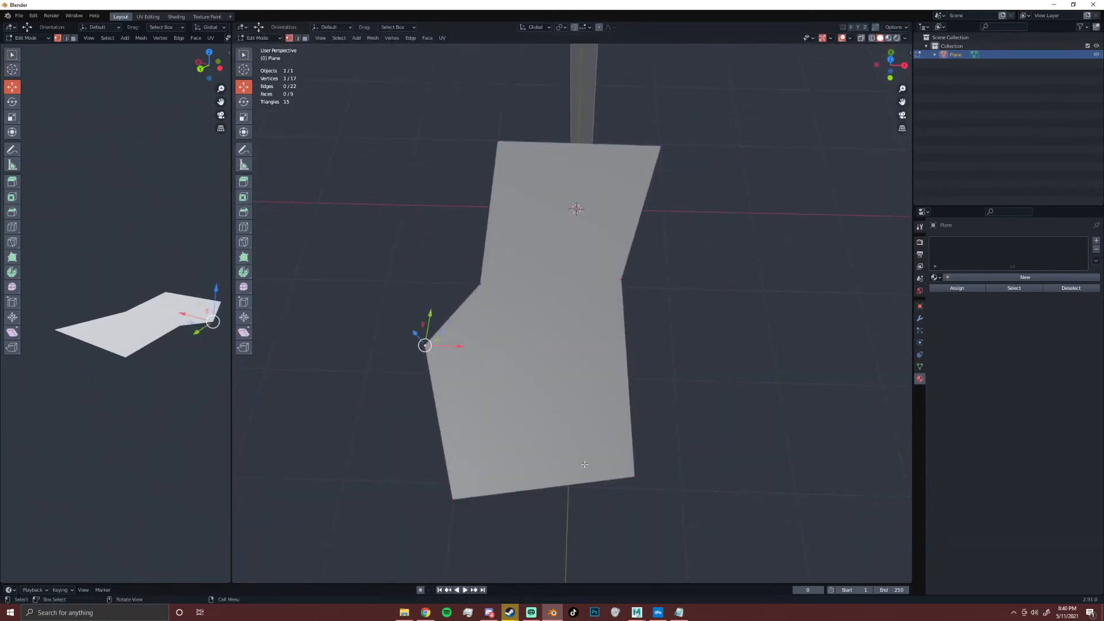
{"action": "key", "text": "k"}
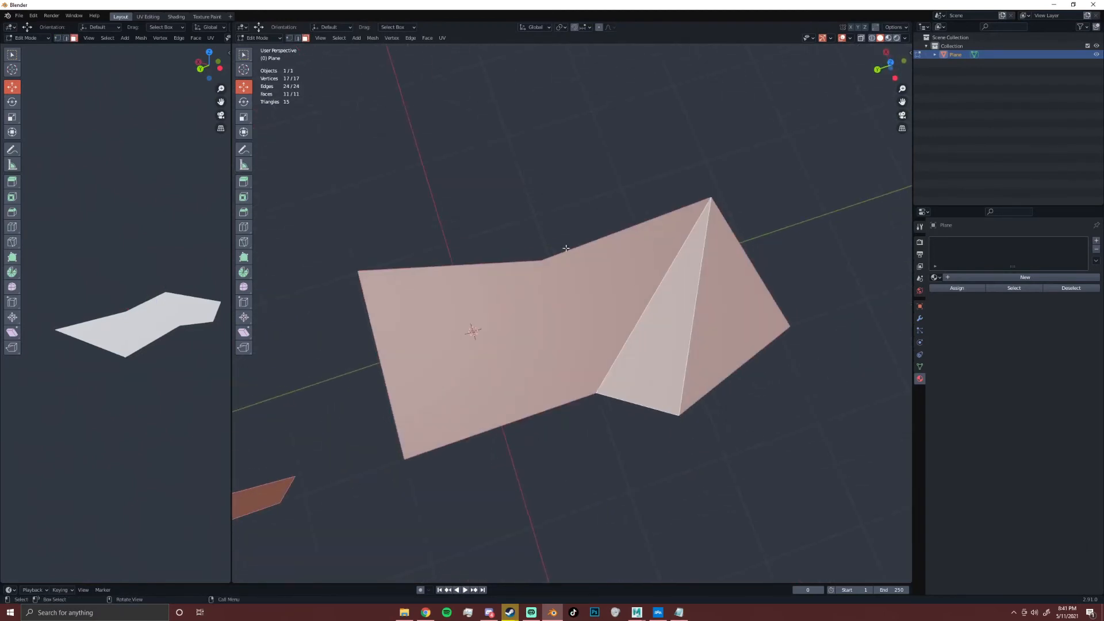
Clear the whole-mesh selection after checking the eleven-face count
{"action": "left_click", "coordinate": [654, 291]}
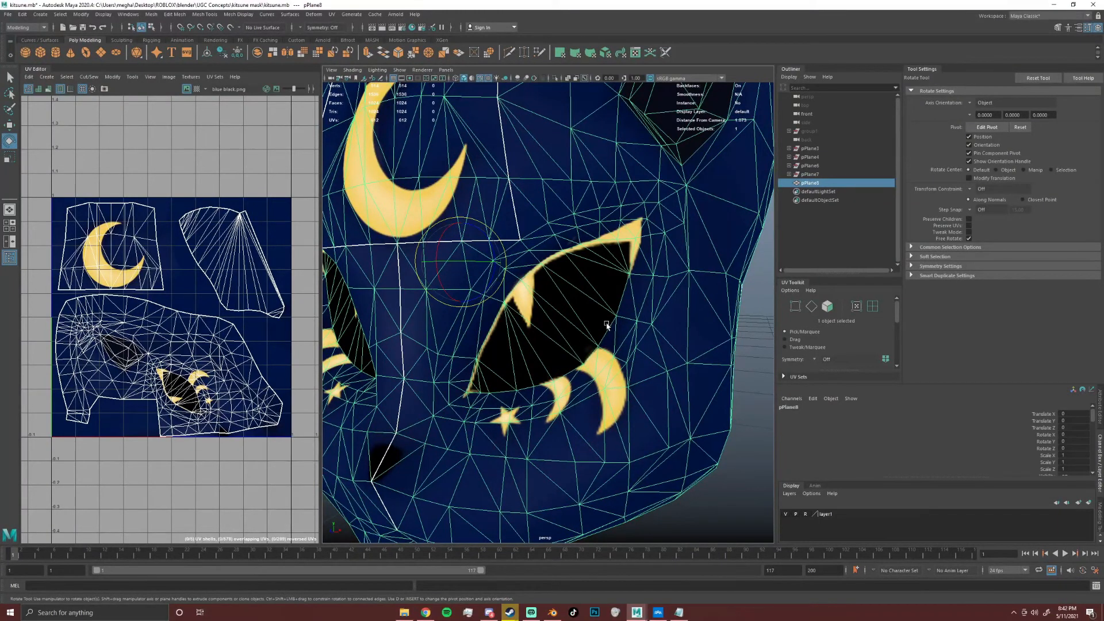
{"action": "mouse_move", "coordinate": [612, 322]}
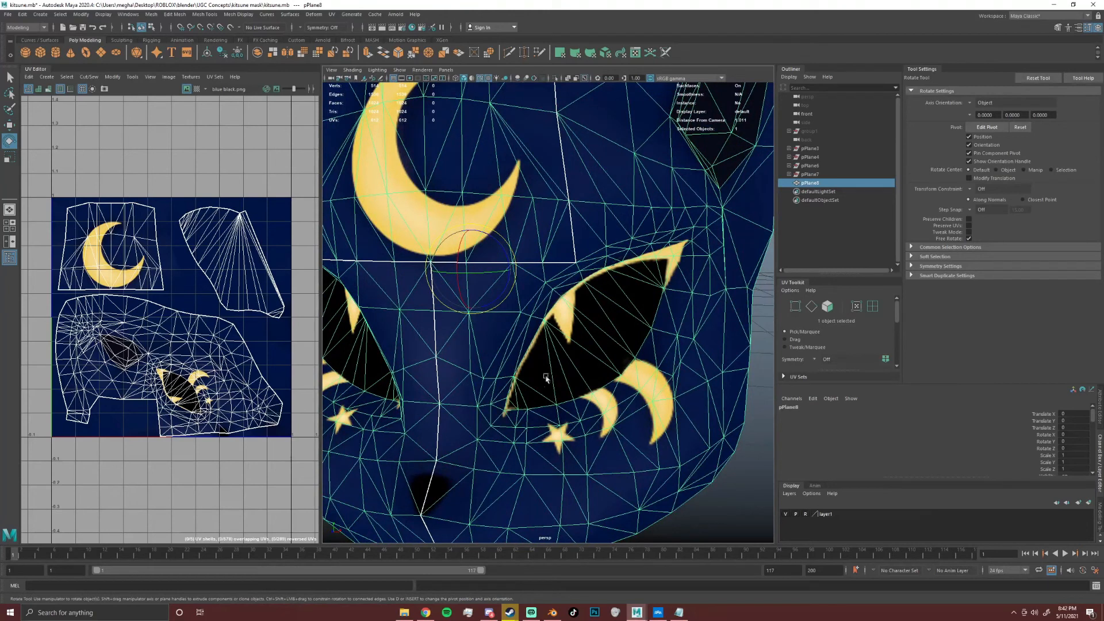
{"action": "mouse_move", "coordinate": [503, 422]}
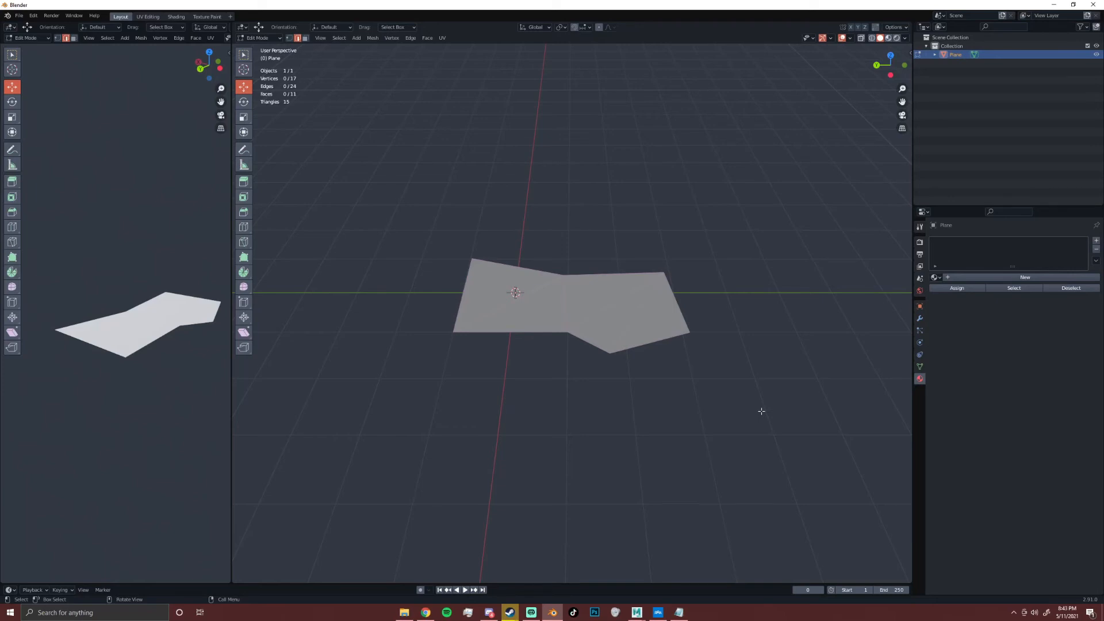
{"action": "mouse_move", "coordinate": [811, 200]}
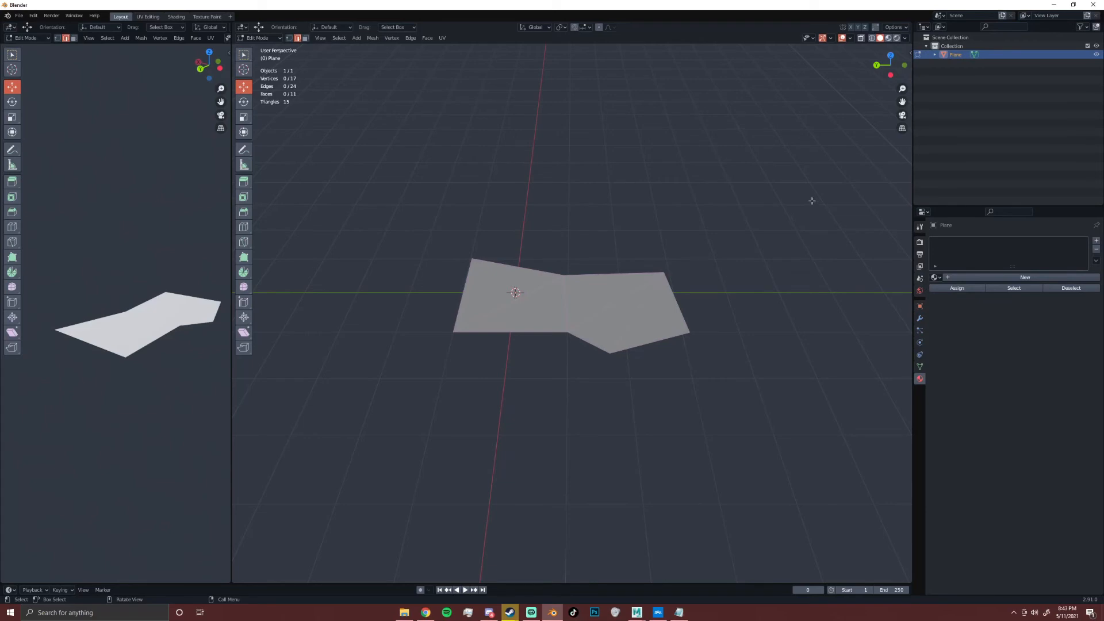
{"action": "left_click_drag", "start_coordinate": [403, 186], "coordinate": [466, 246]}
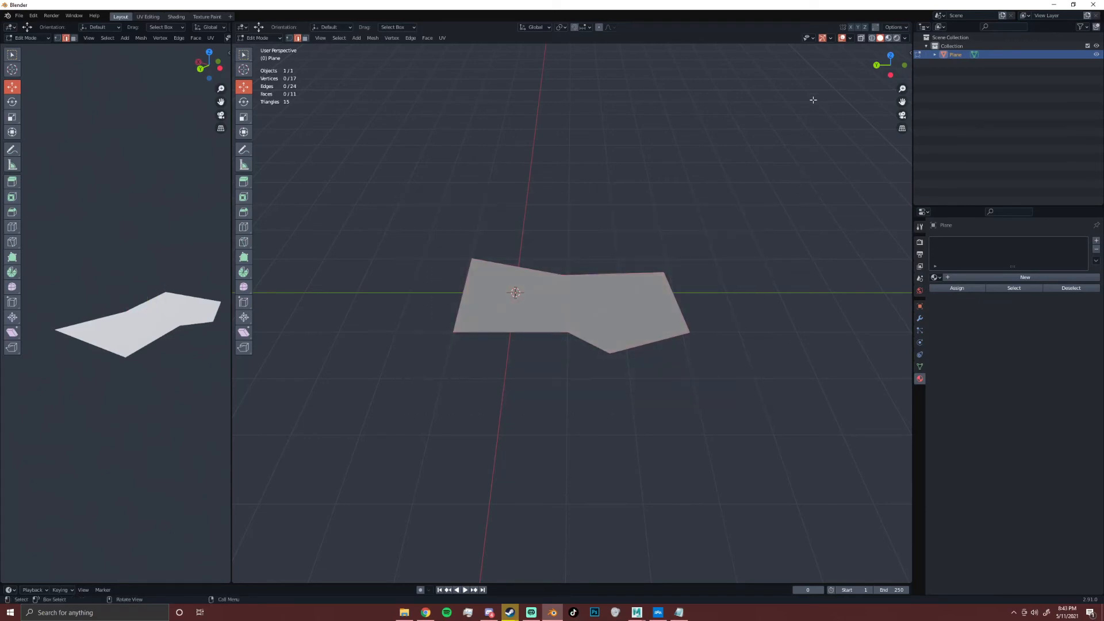
{"action": "left_click", "coordinate": [831, 37]}
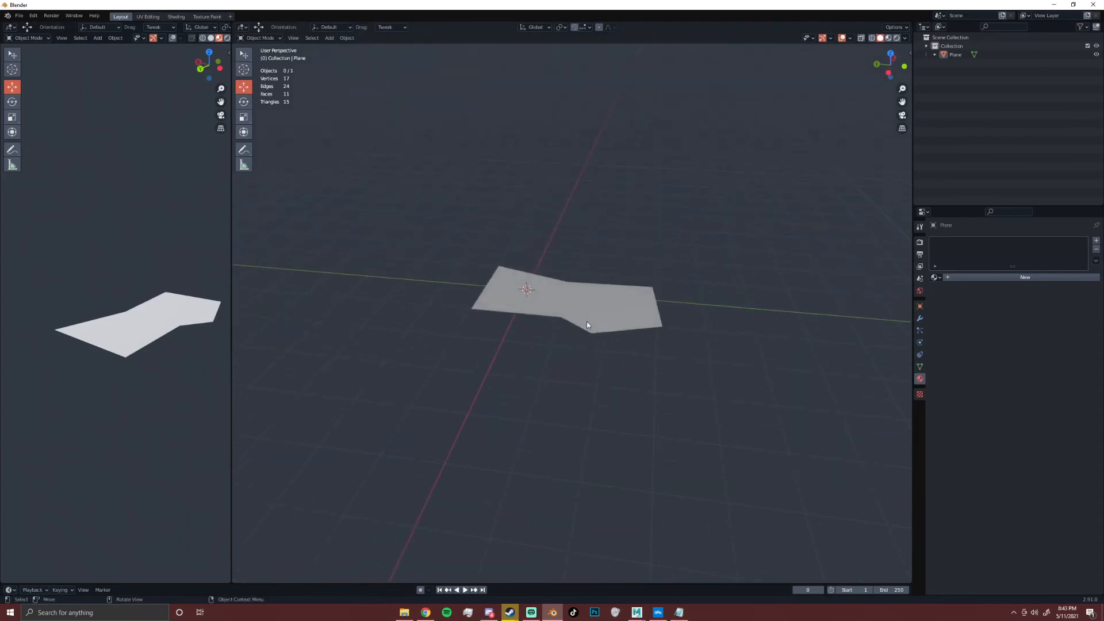
Toggle into Edit Mode and back to Object Mode so statistics show 17 vertices, 11 faces
{"action": "key", "text": "Tab"}
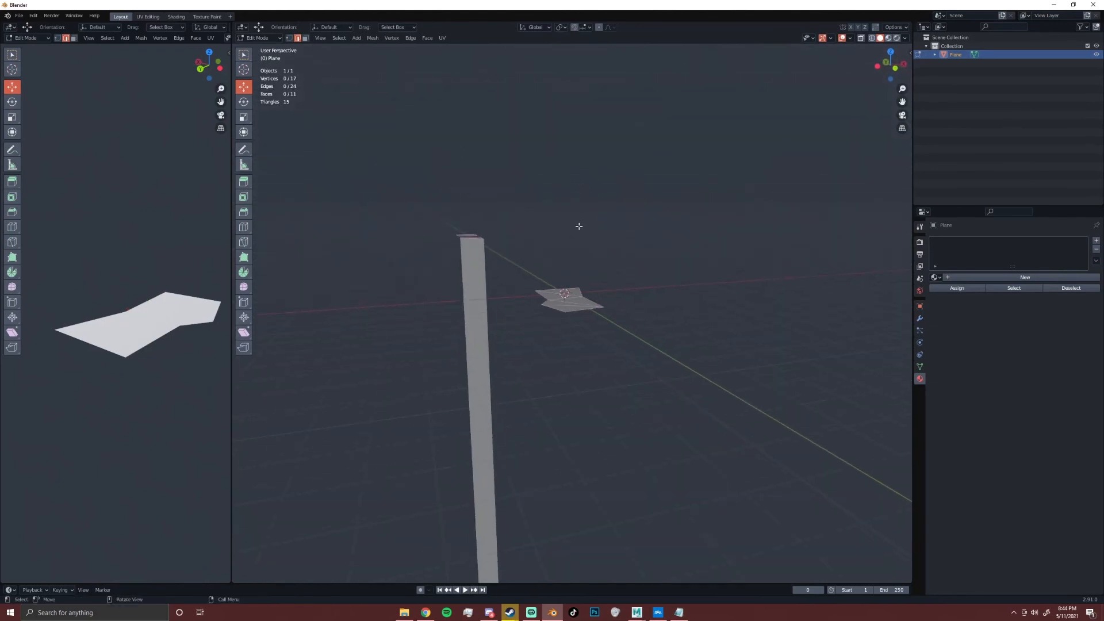
{"action": "key", "text": "Tab"}
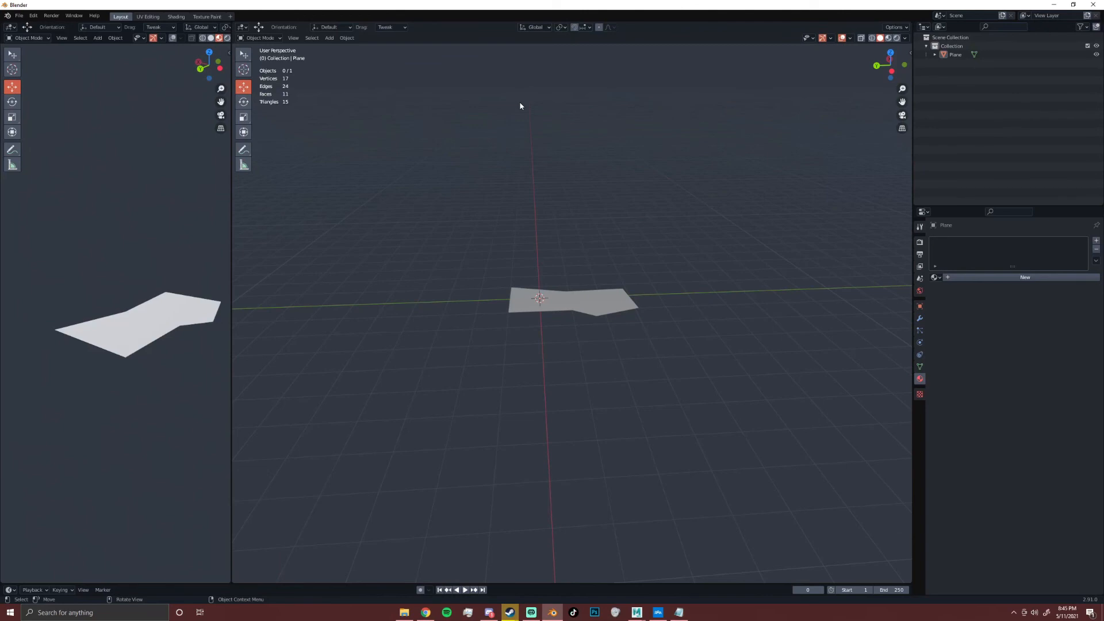